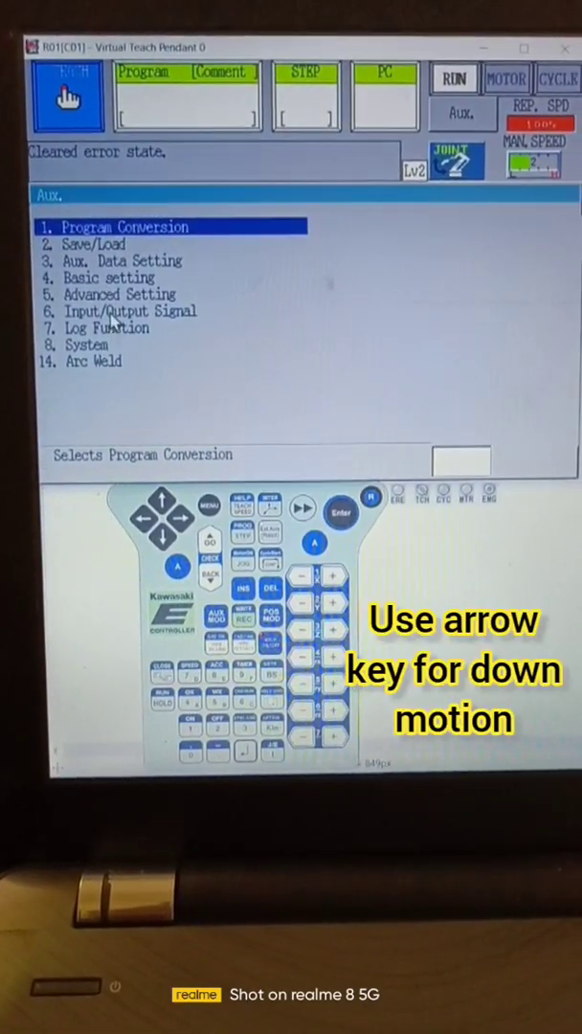
Step: Move down the Aux list toward 5. Advanced Setting to reach the Zeroing submenu
{"action": "key", "text": "down"}
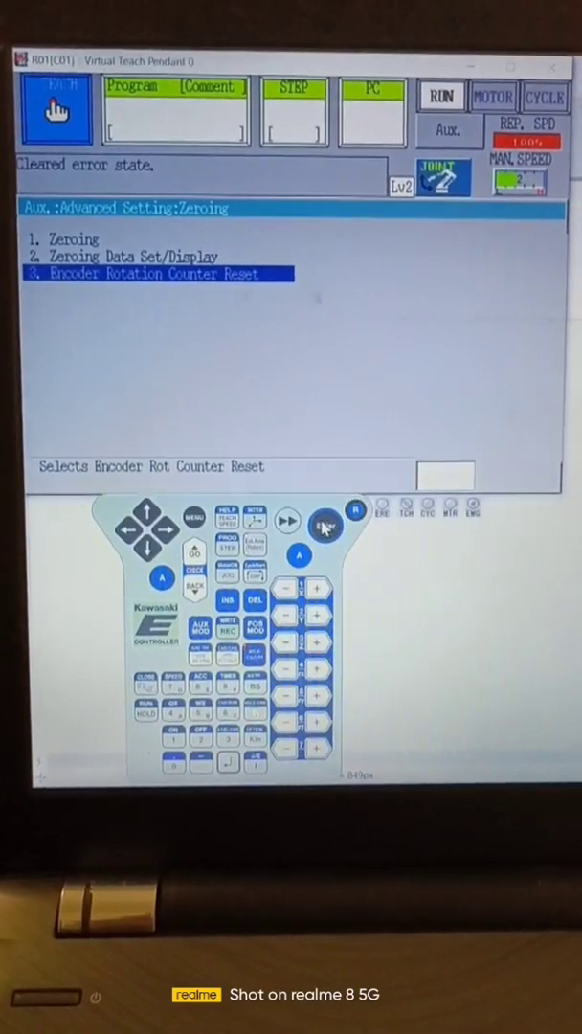
Step: Open 3. Encoder Rotation Counter Reset to show JT1–JT6 counts
{"action": "left_click", "coordinate": [324, 525]}
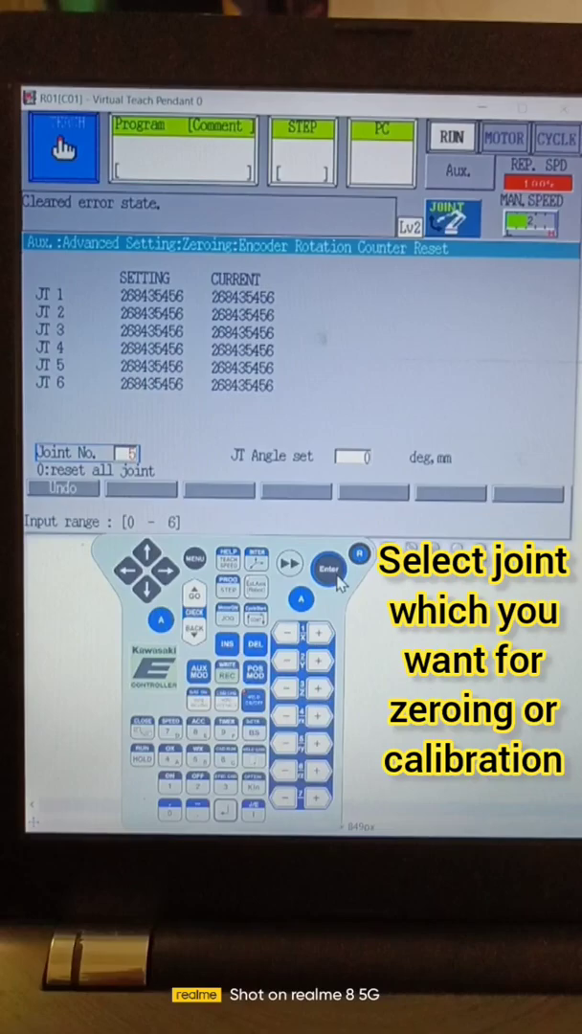
Step: Set the encoder reset Joint No. to 0 for all joints
{"action": "left_click", "coordinate": [330, 570]}
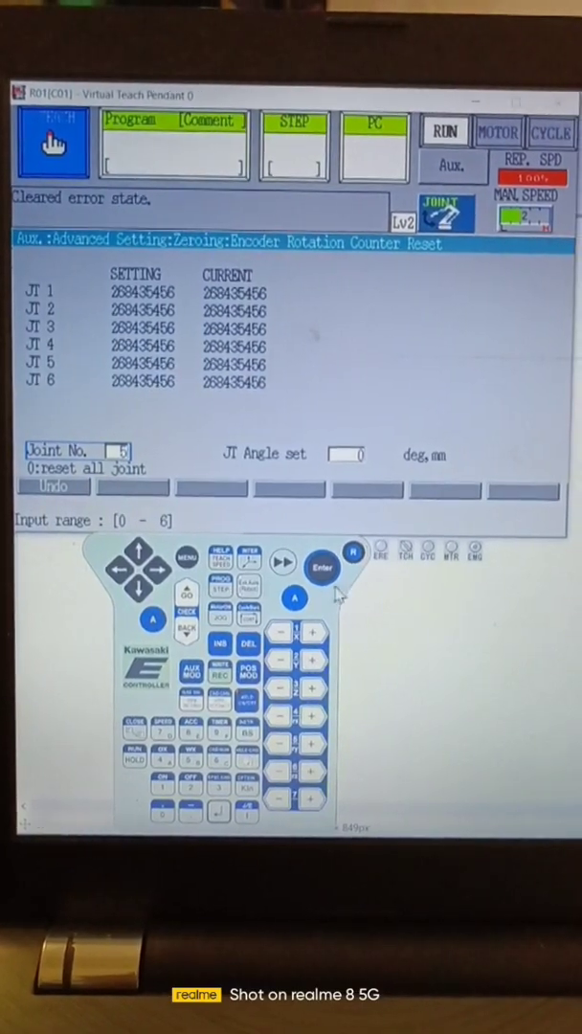
{"action": "left_click", "coordinate": [323, 567]}
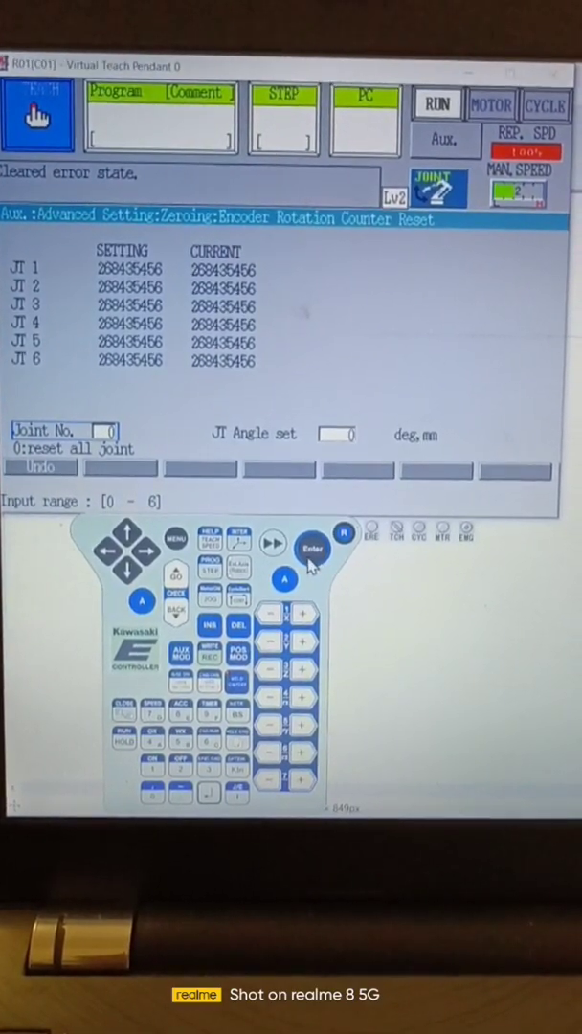
Step: Reset encoder counters, then zero all joints with Joint No. 0 until 'Setting complete'
{"action": "left_click", "coordinate": [312, 546]}
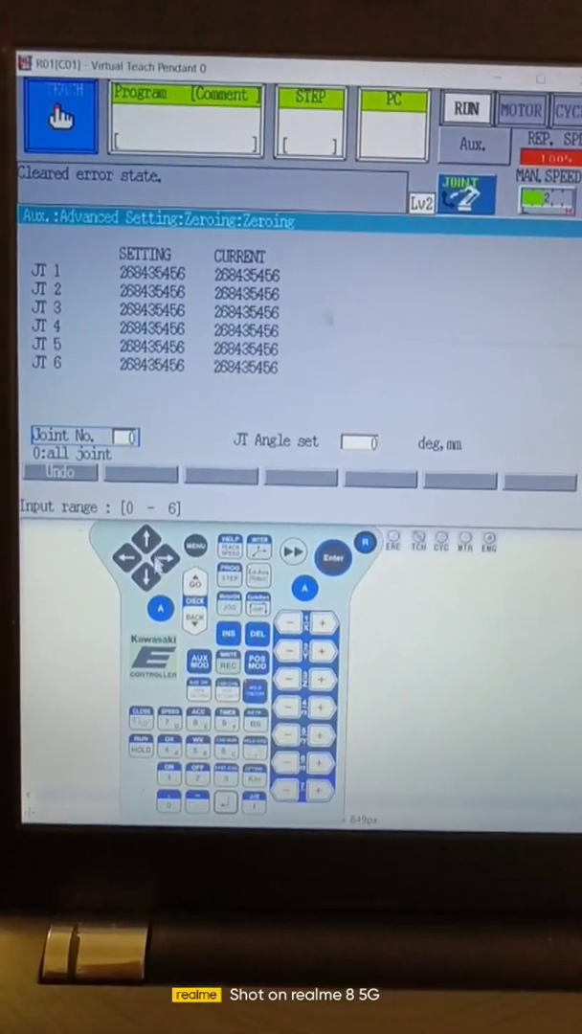
{"action": "left_click", "coordinate": [333, 558]}
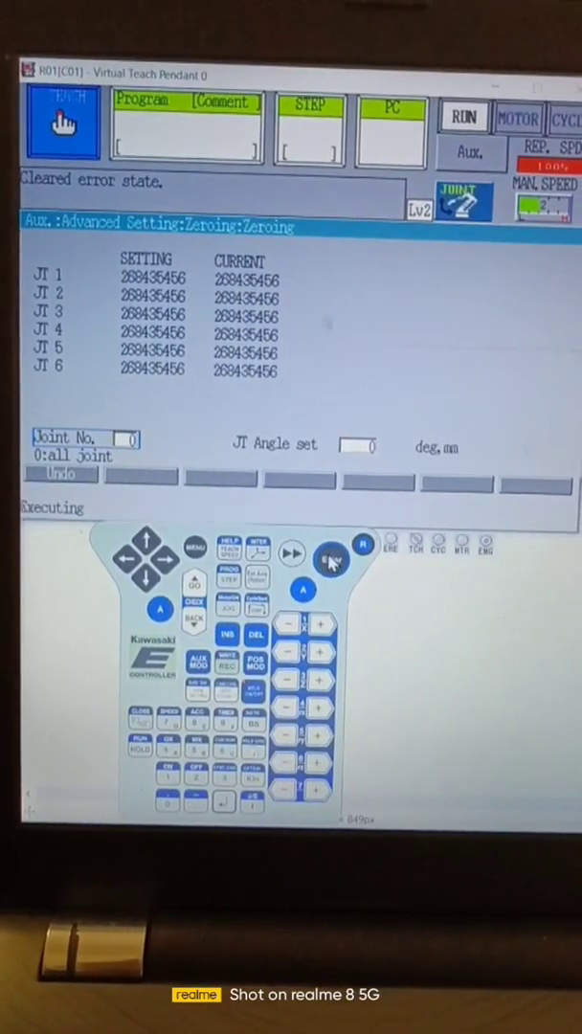
{"action": "left_click", "coordinate": [330, 560]}
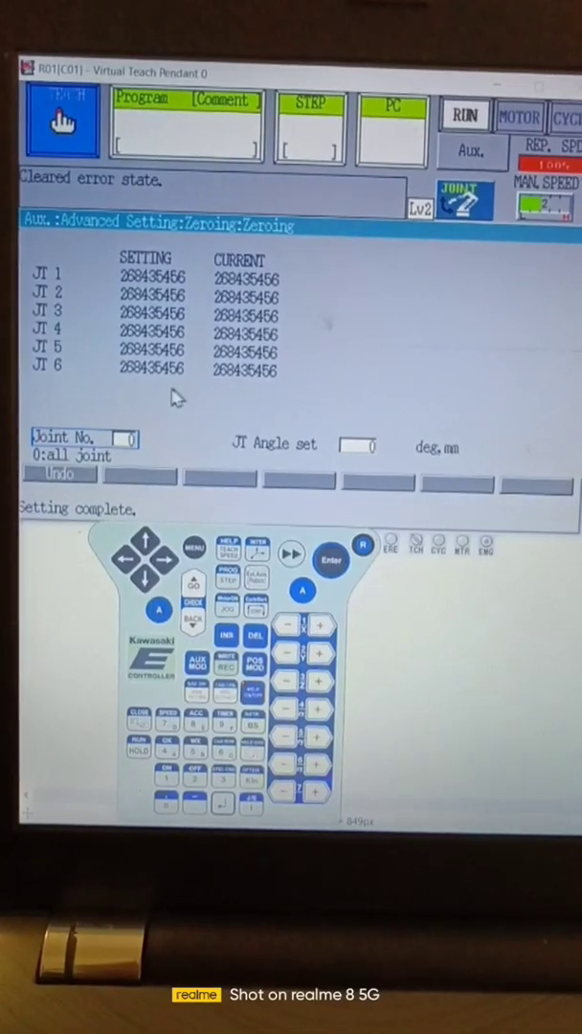